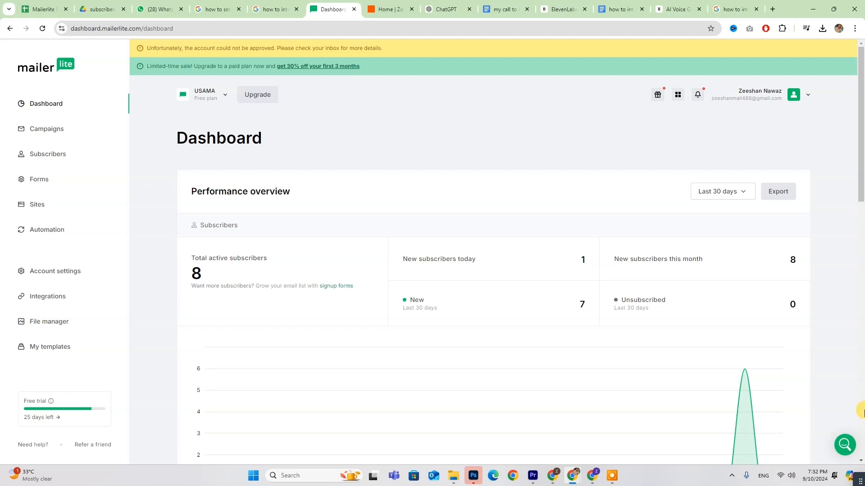
Start the new Zap with Wix, found by searching 'wix', as the trigger app.
left_click(388, 9)
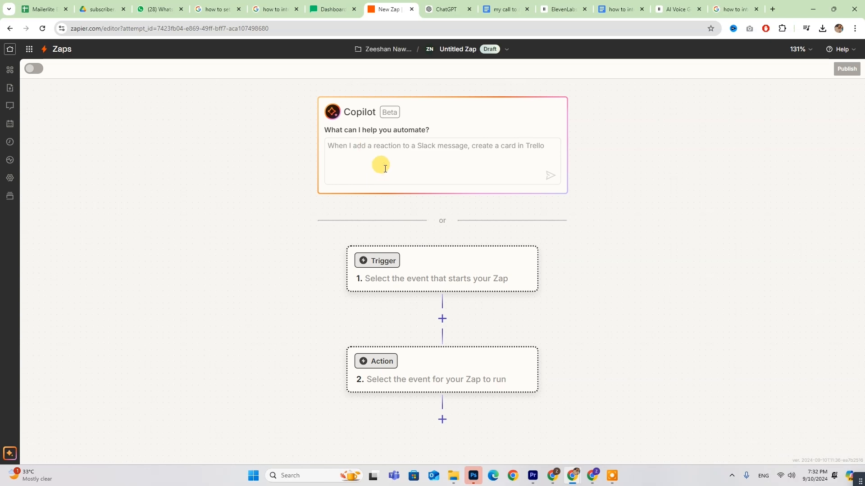
left_click(377, 260)
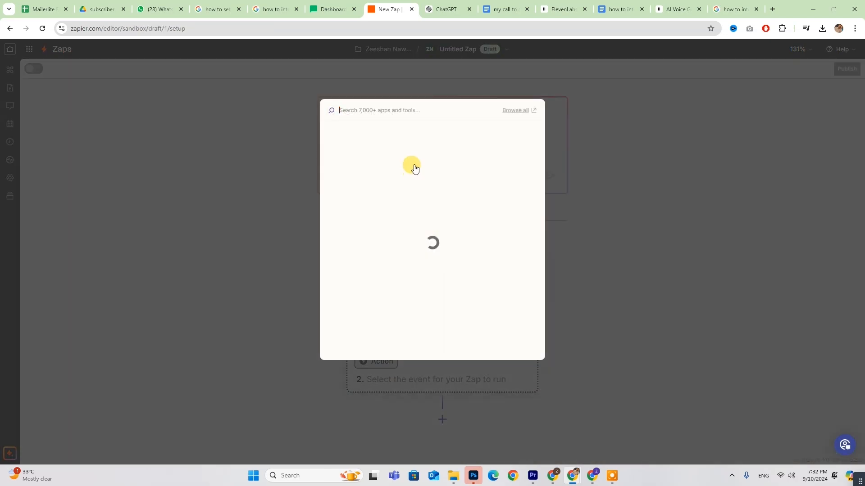
type("wix")
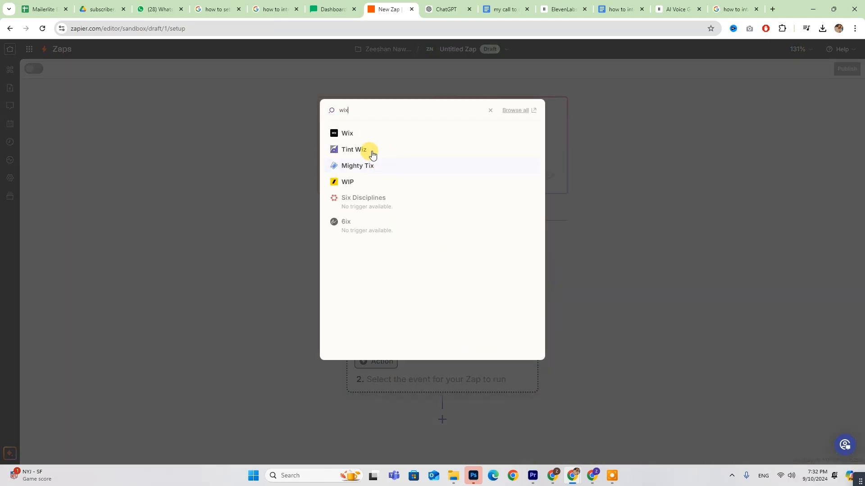
left_click(347, 133)
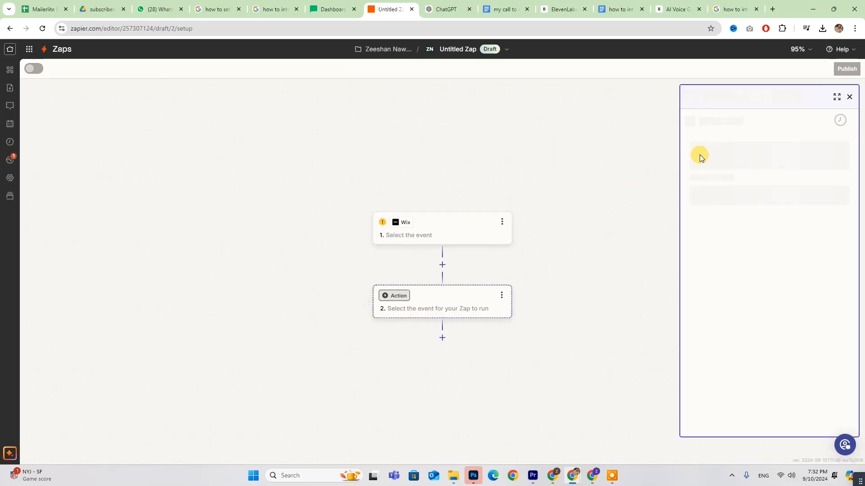
Add a MailerLite 'Add Subscriber to a Group' action and begin connecting its account.
type("ma")
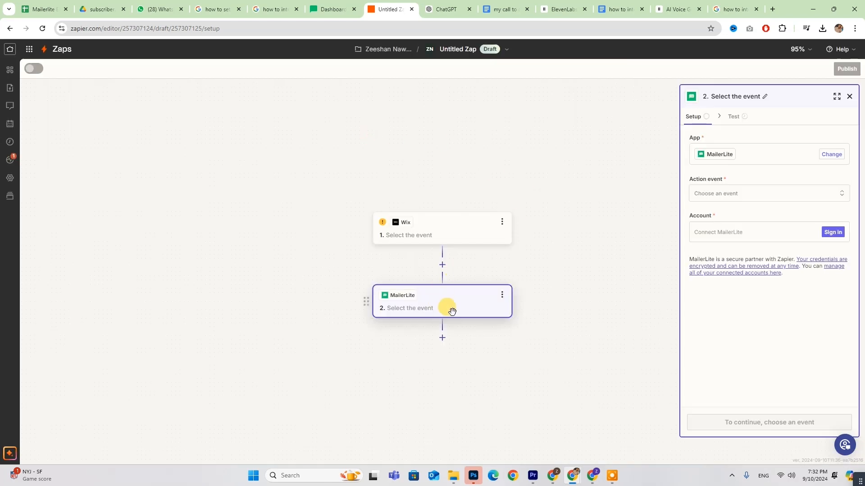
left_click(767, 193)
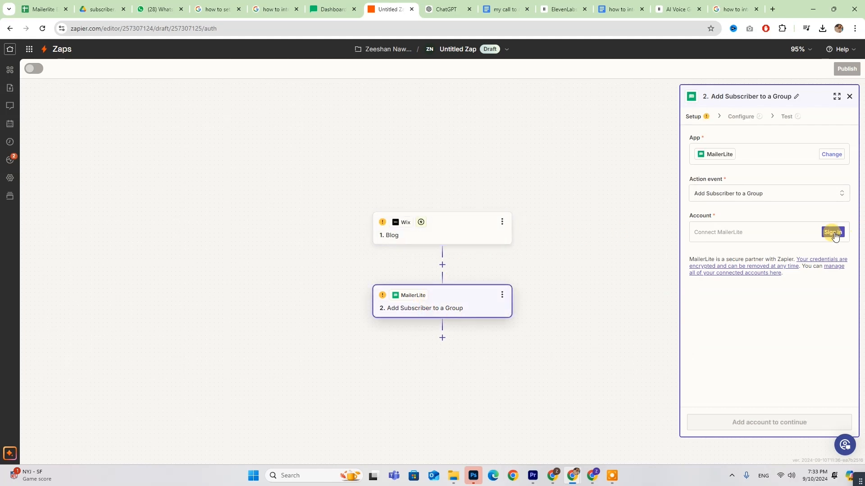
left_click(830, 232)
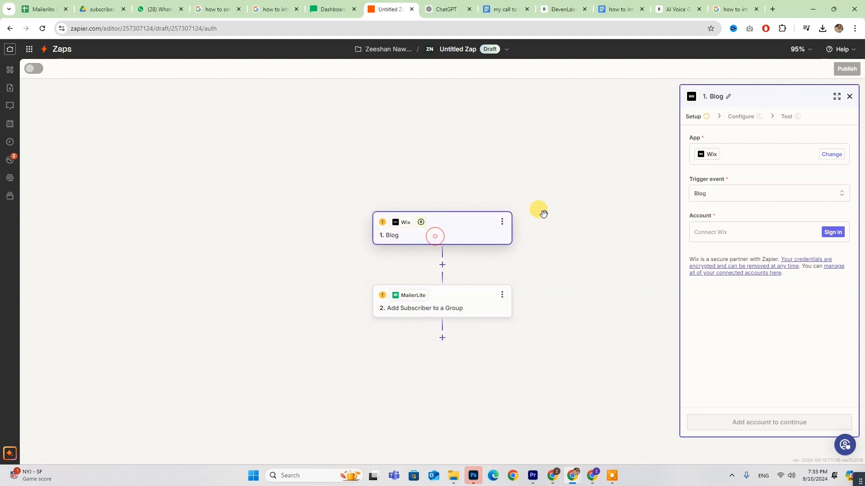
Begin connecting a Wix account, dismiss the sign-up popup, and return to MailerLite's dashboard.
left_click(830, 232)
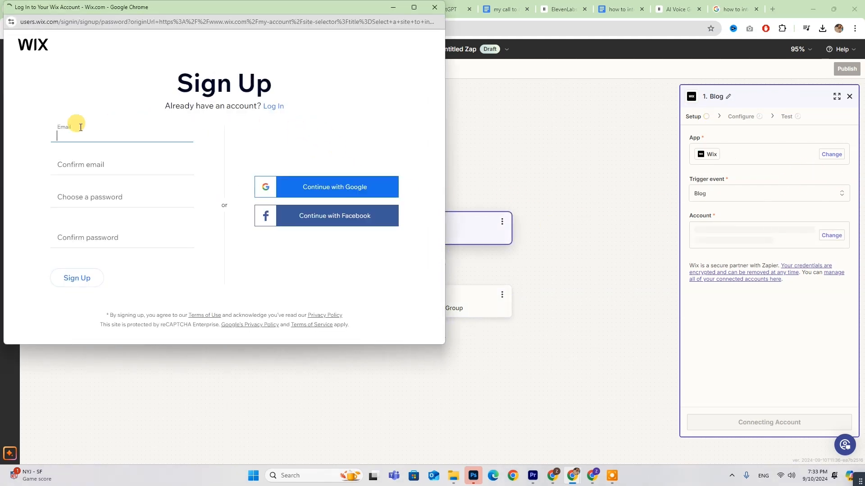
left_click(433, 7)
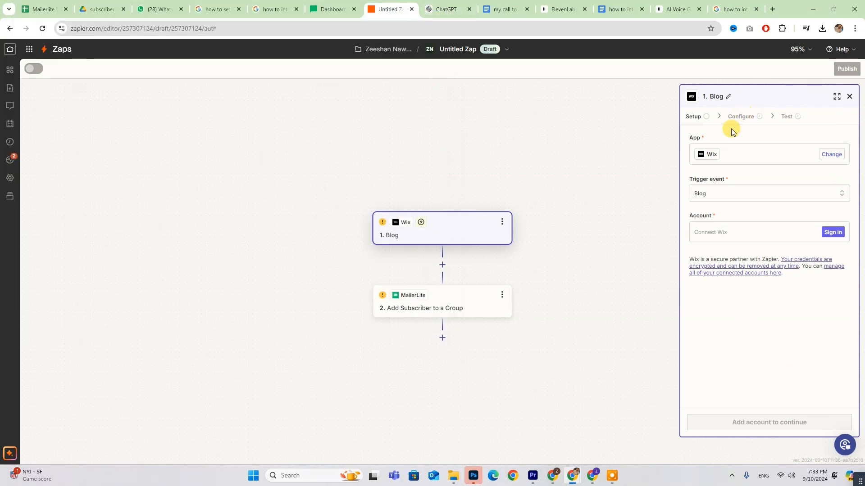
mouse_move(847, 282)
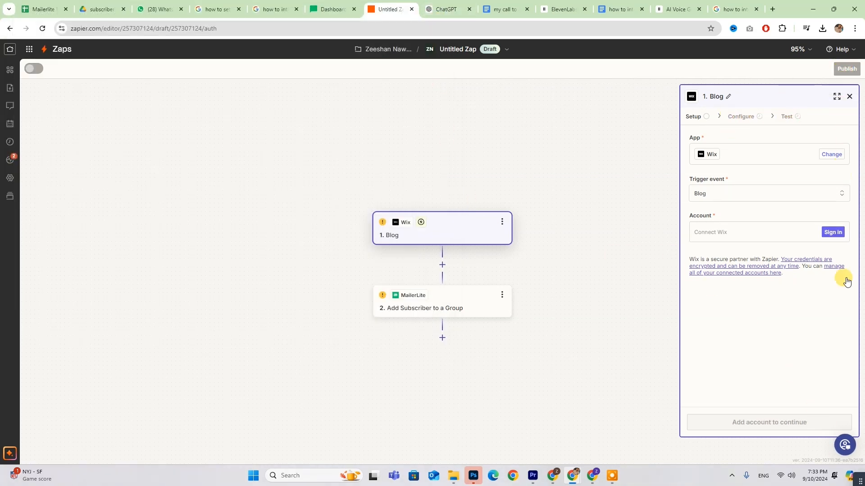
left_click(331, 9)
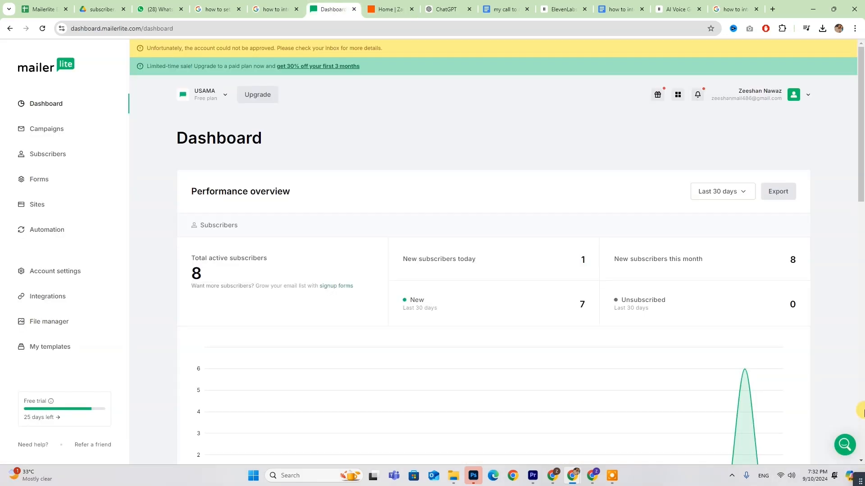